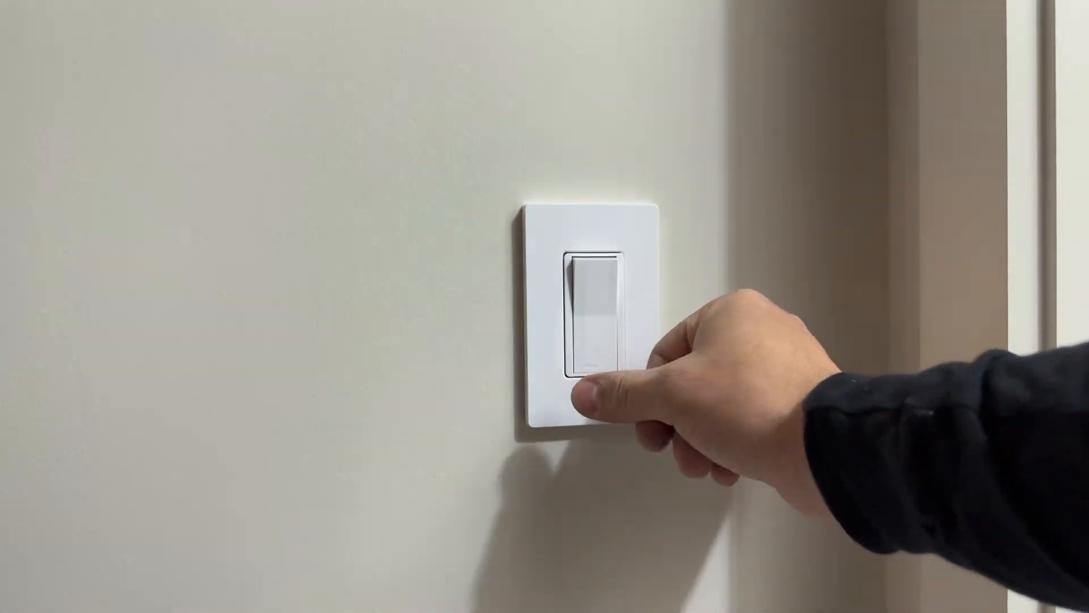
pyautogui.click(590, 313)
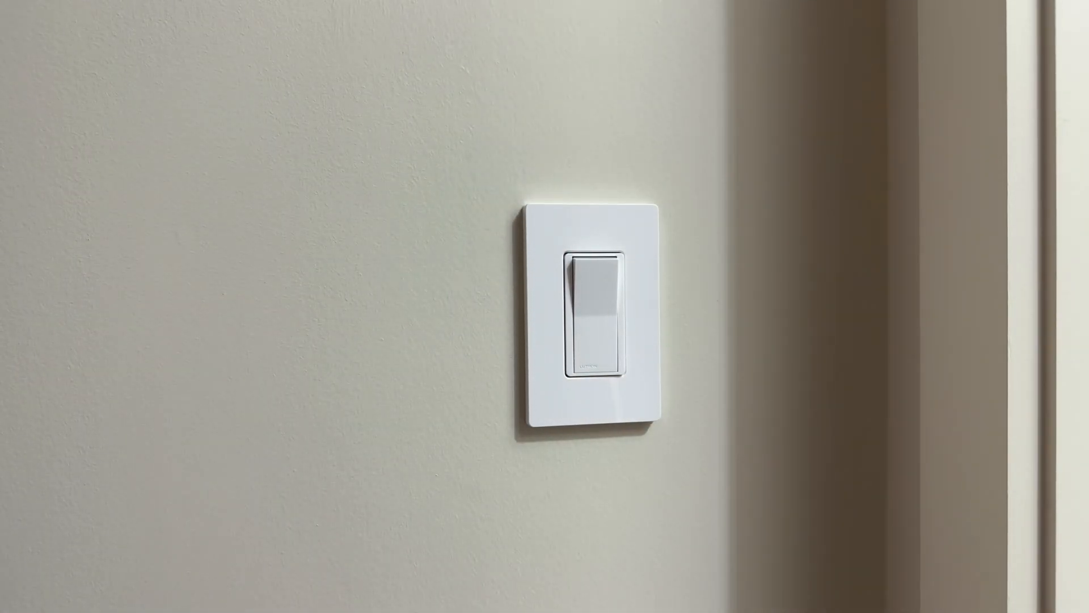